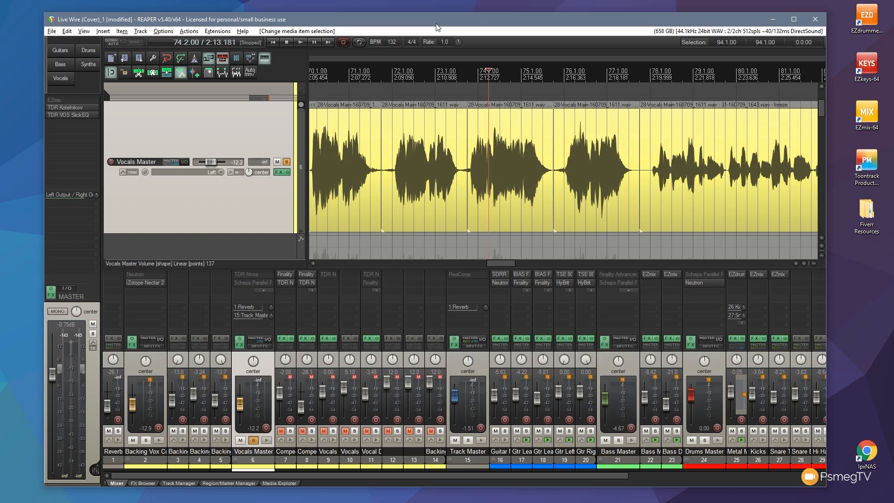
mouse_move(657, 22)
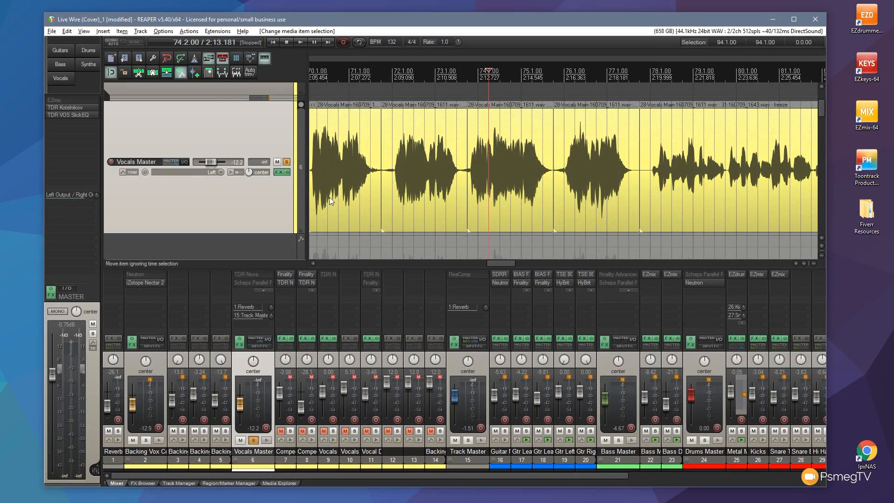
mouse_move(724, 161)
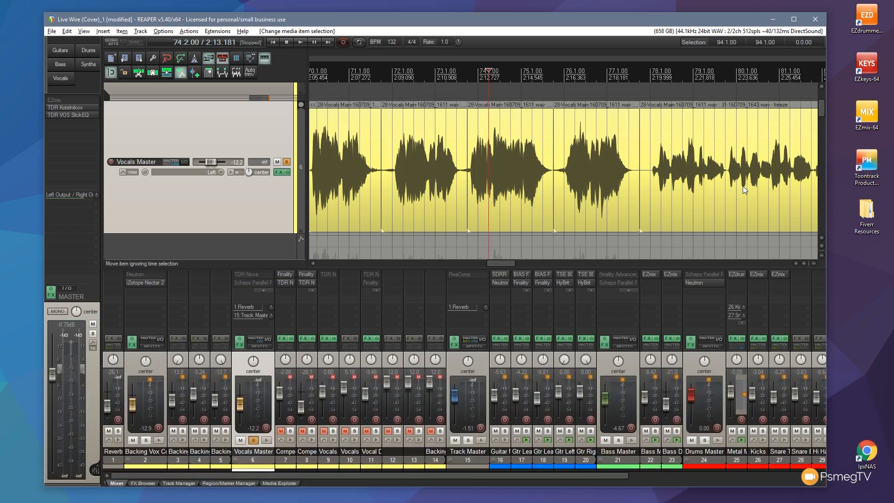
Step: Lower the second vocal item's volume handle to -2.62 dB
scroll(down, 3)
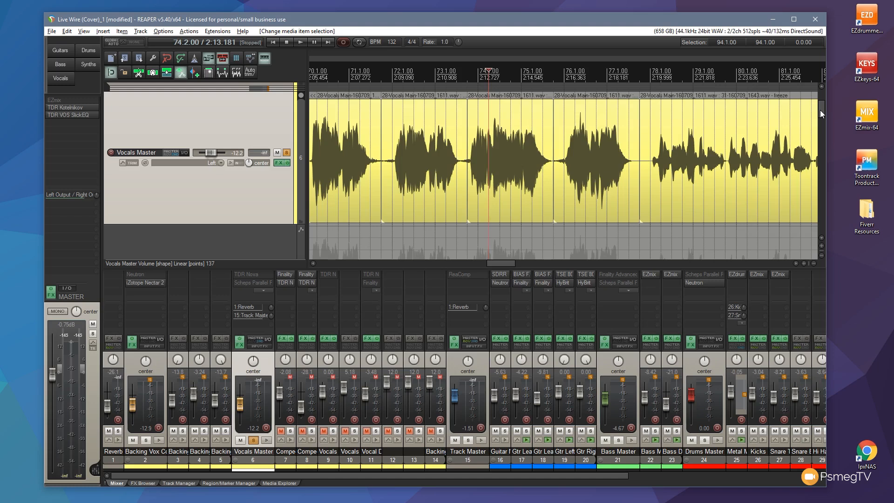
mouse_move(423, 169)
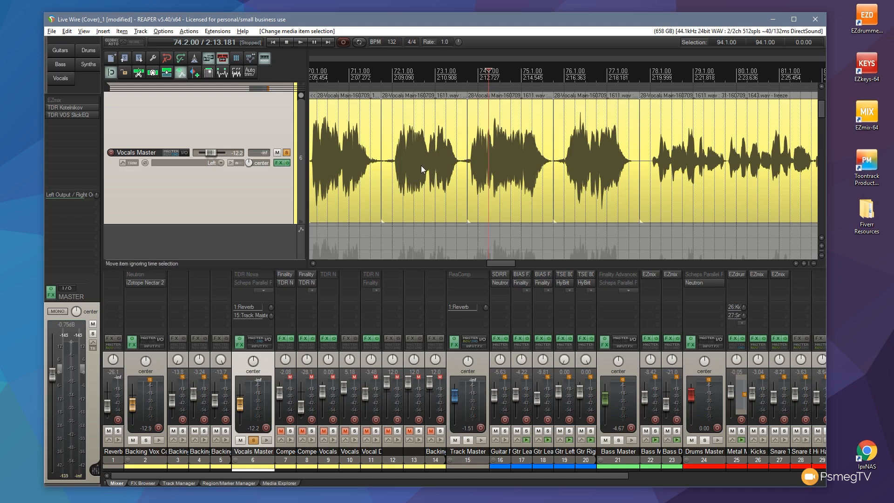
mouse_move(593, 170)
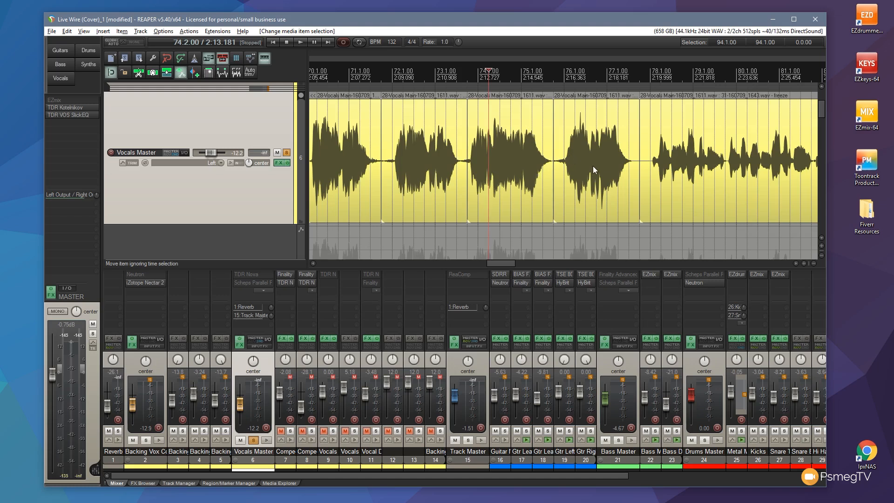
mouse_move(701, 141)
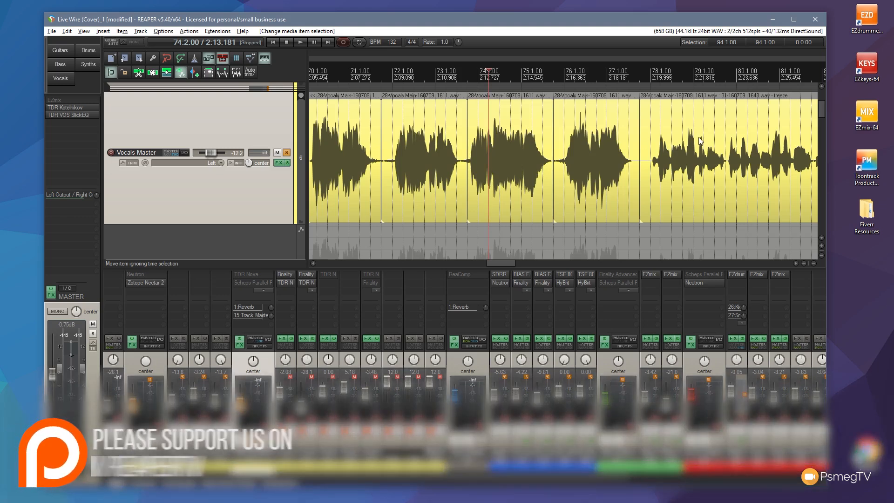
mouse_move(820, 127)
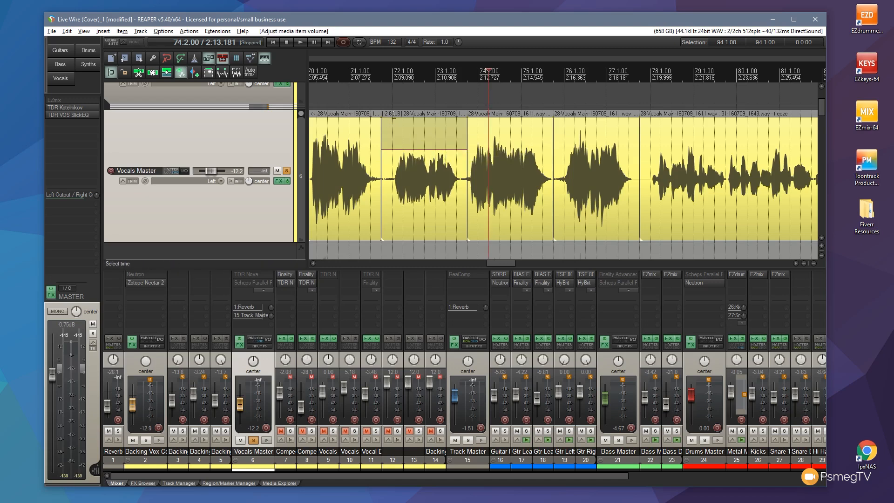
mouse_move(415, 147)
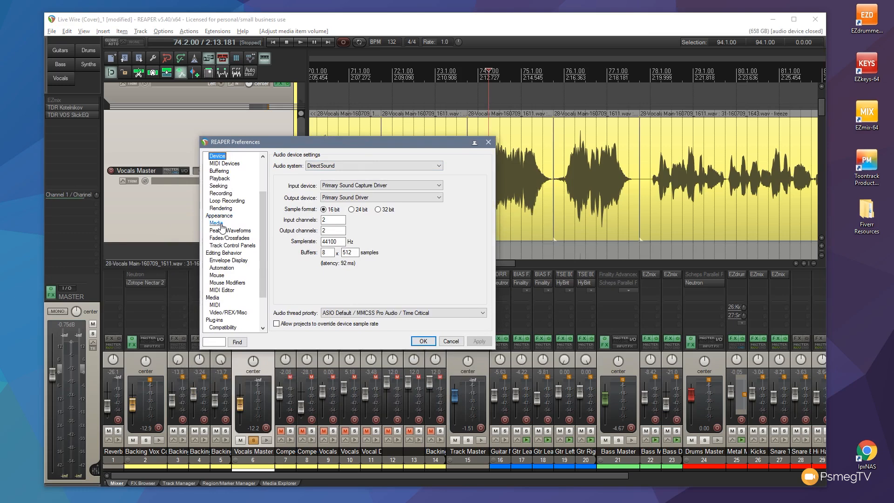
Step: Show Appearance > Media preferences with the Item volume control choices listed
click(215, 222)
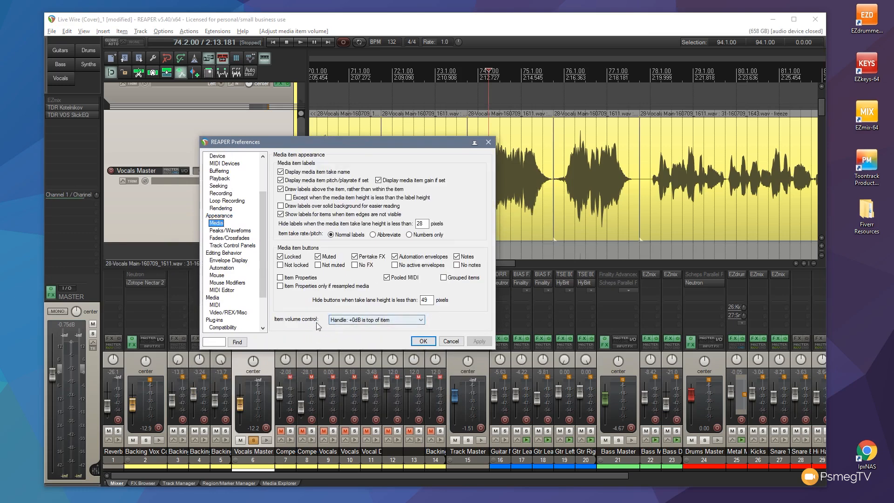
mouse_move(296, 327)
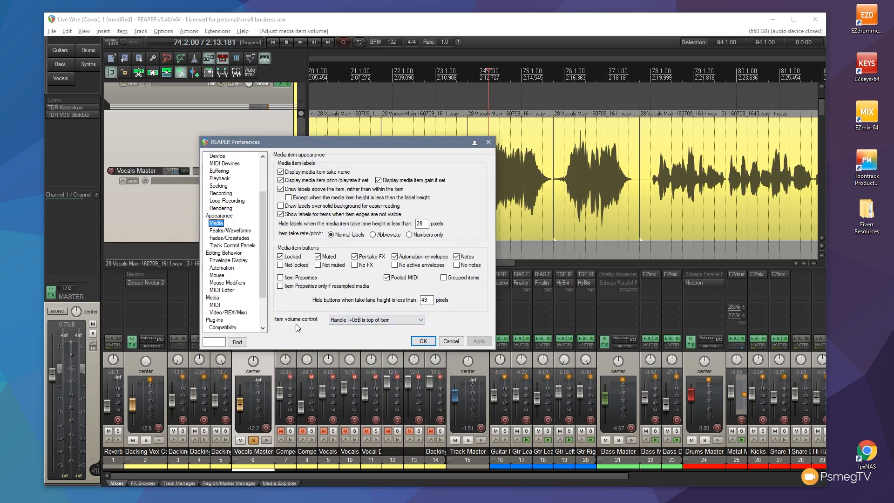
mouse_move(402, 323)
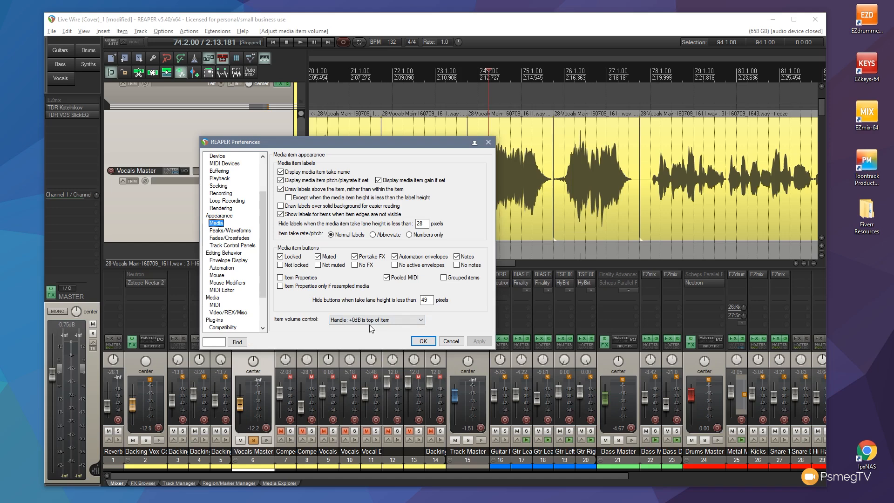
click(376, 320)
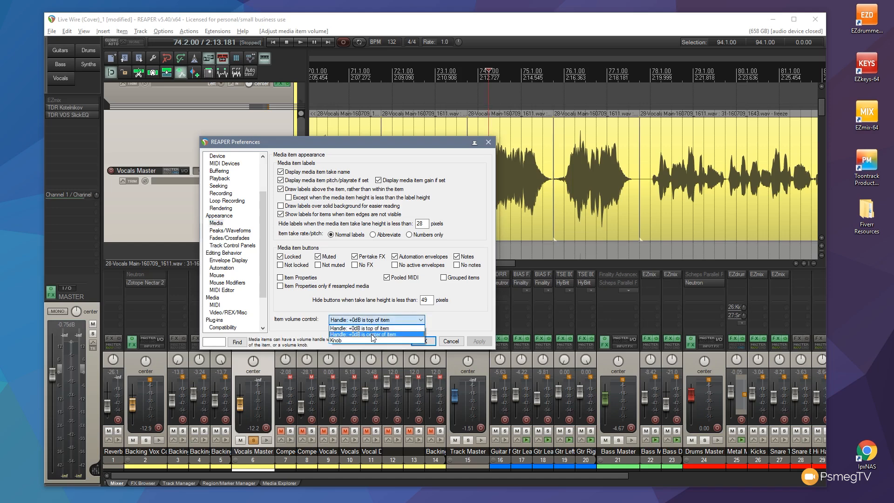
Step: Set Item volume control to 'Handle: +0dB is center of item' and confirm with OK
click(371, 334)
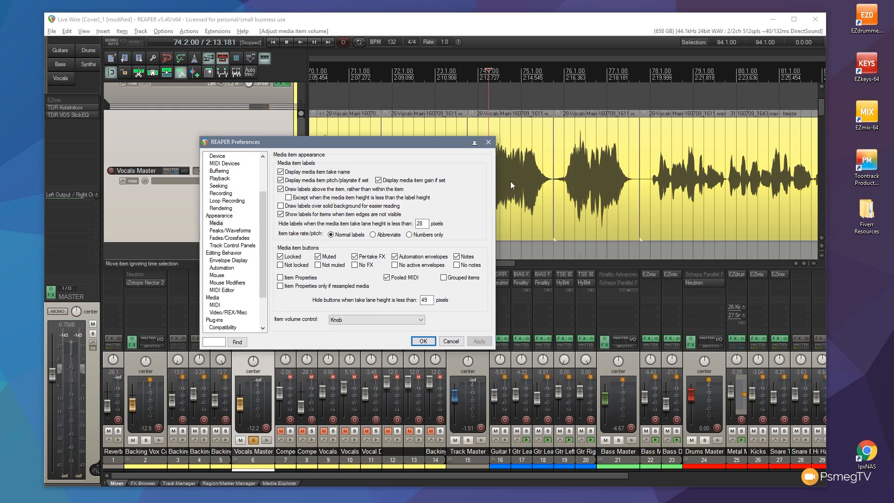
mouse_move(559, 118)
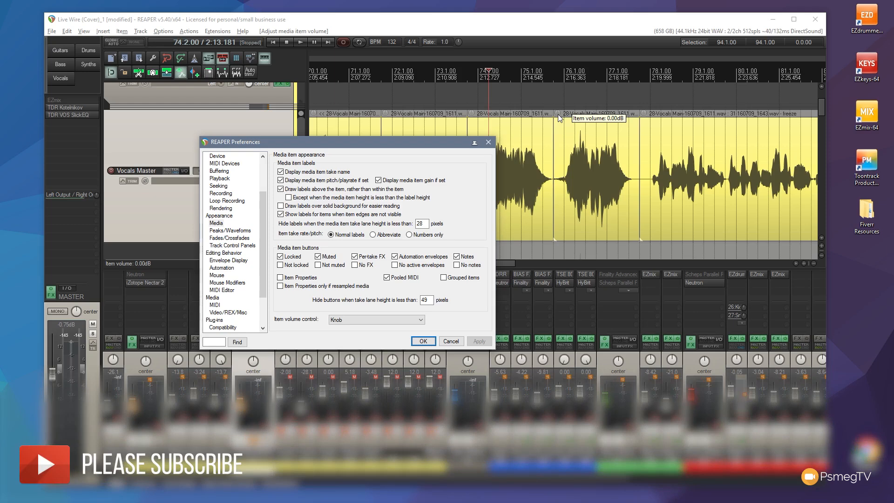
mouse_move(376, 320)
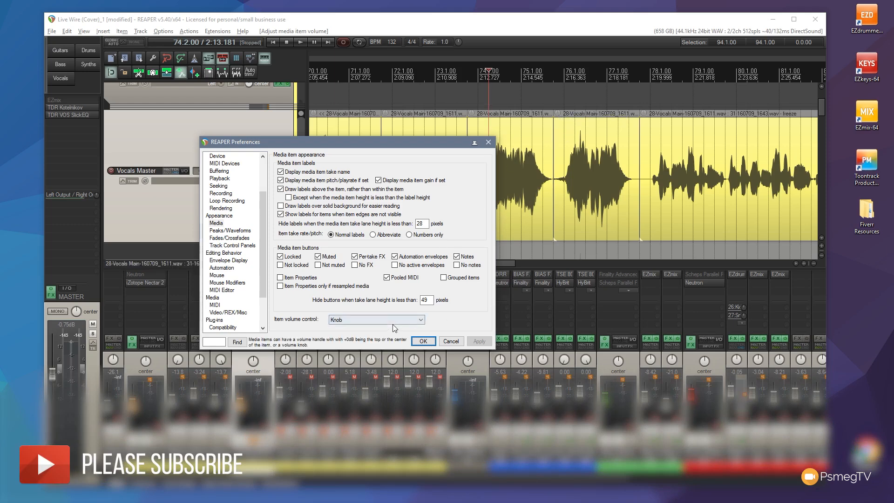
click(375, 319)
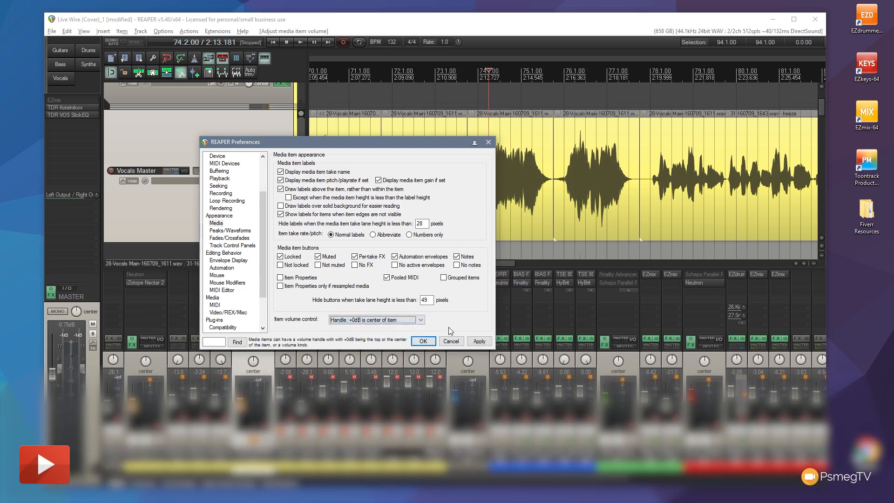
click(478, 341)
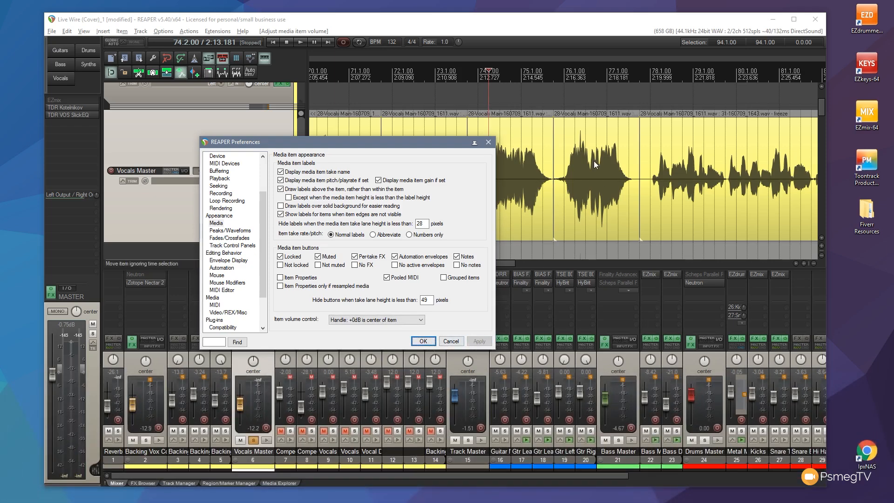
mouse_move(589, 170)
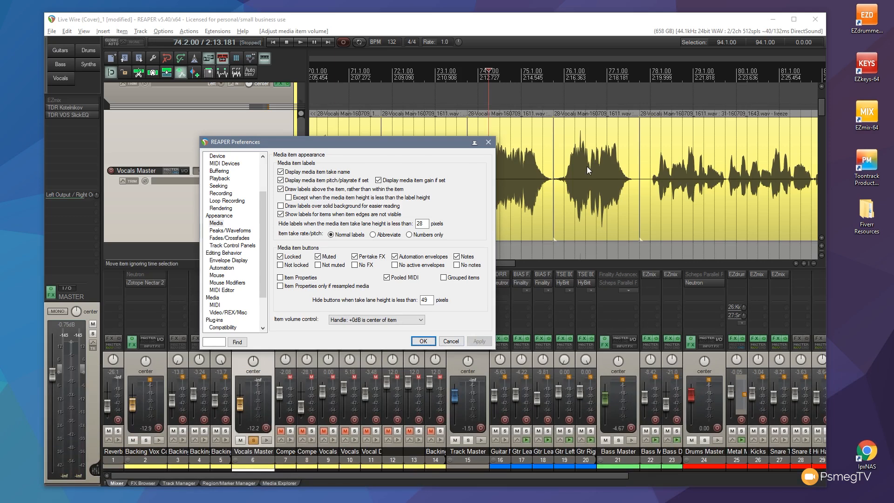
click(423, 341)
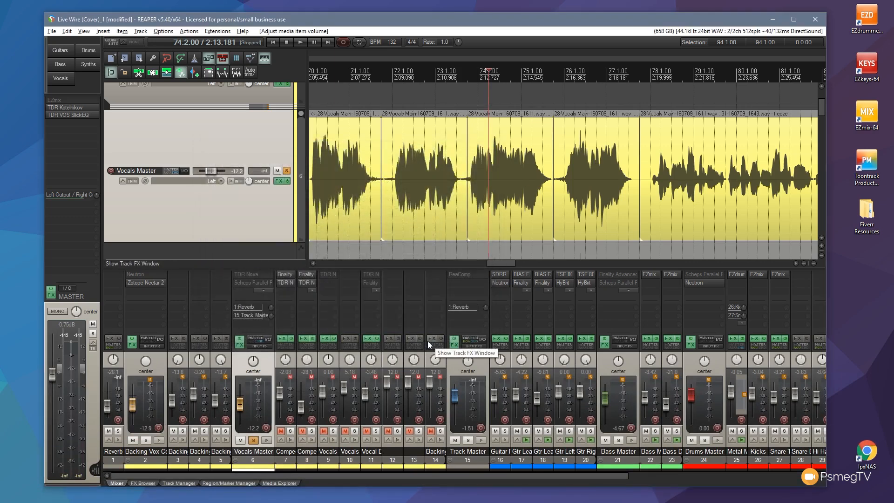
mouse_move(710, 154)
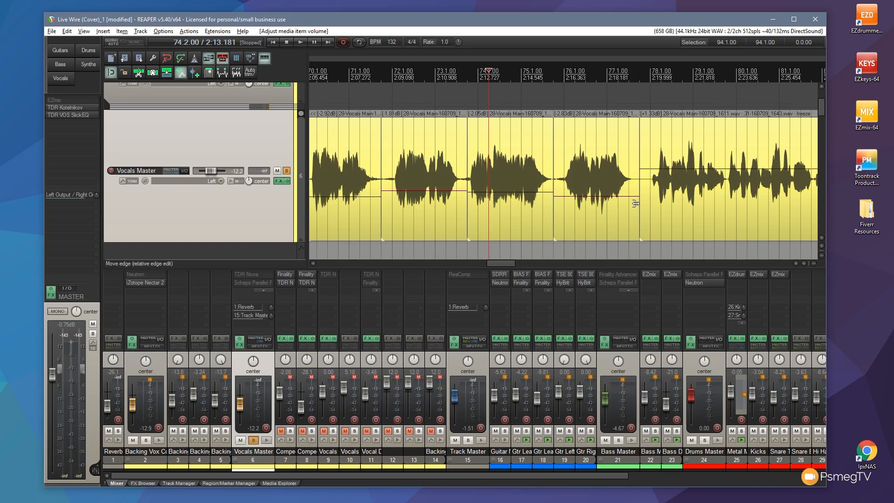
mouse_move(383, 199)
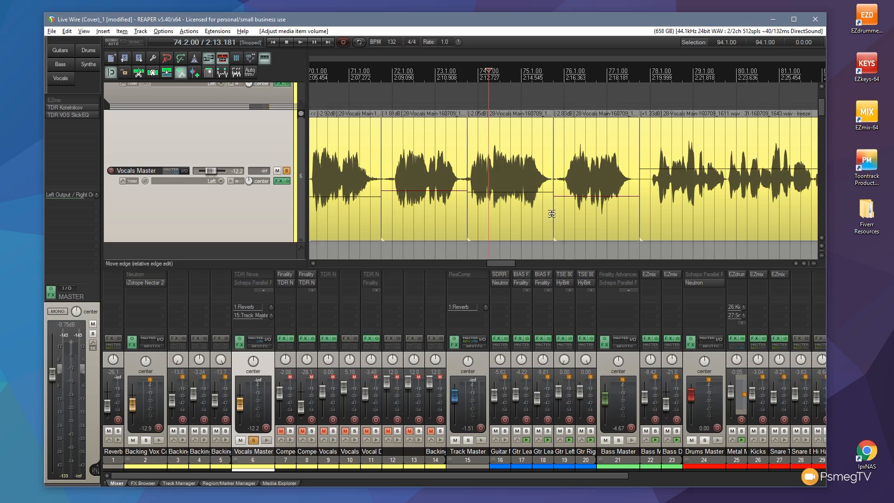
mouse_move(626, 195)
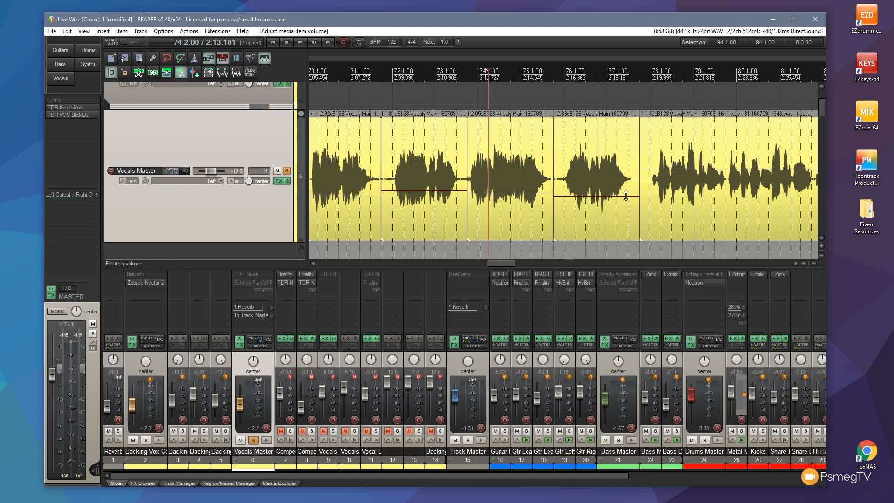